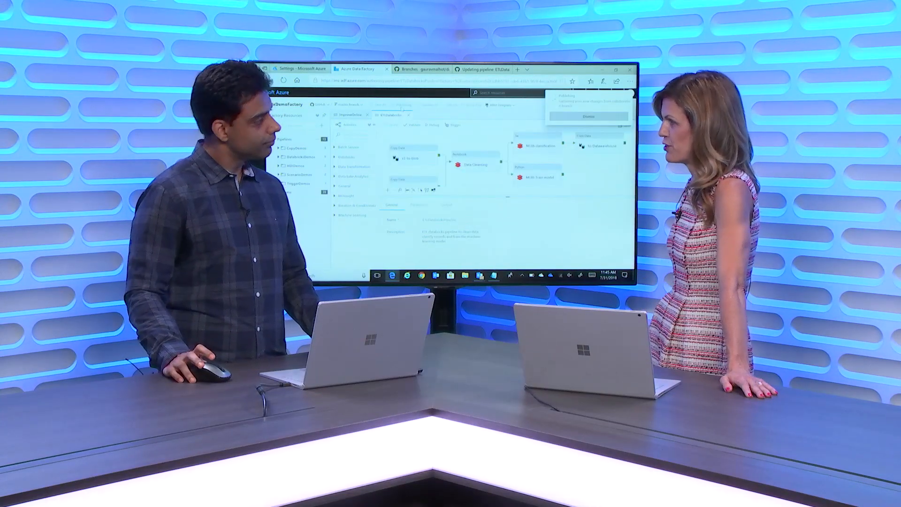
- Dismiss the Publishing notification so the published ETL pipeline canvas shows unobstructed
click(586, 116)
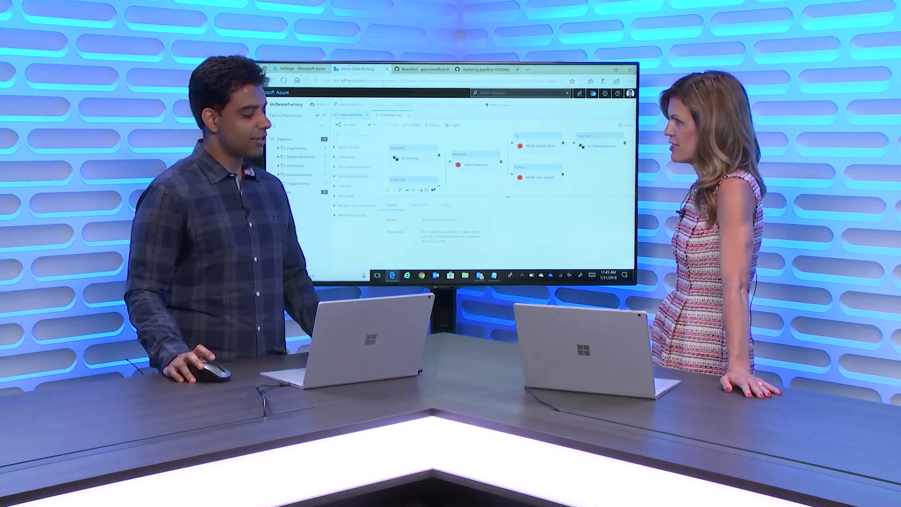